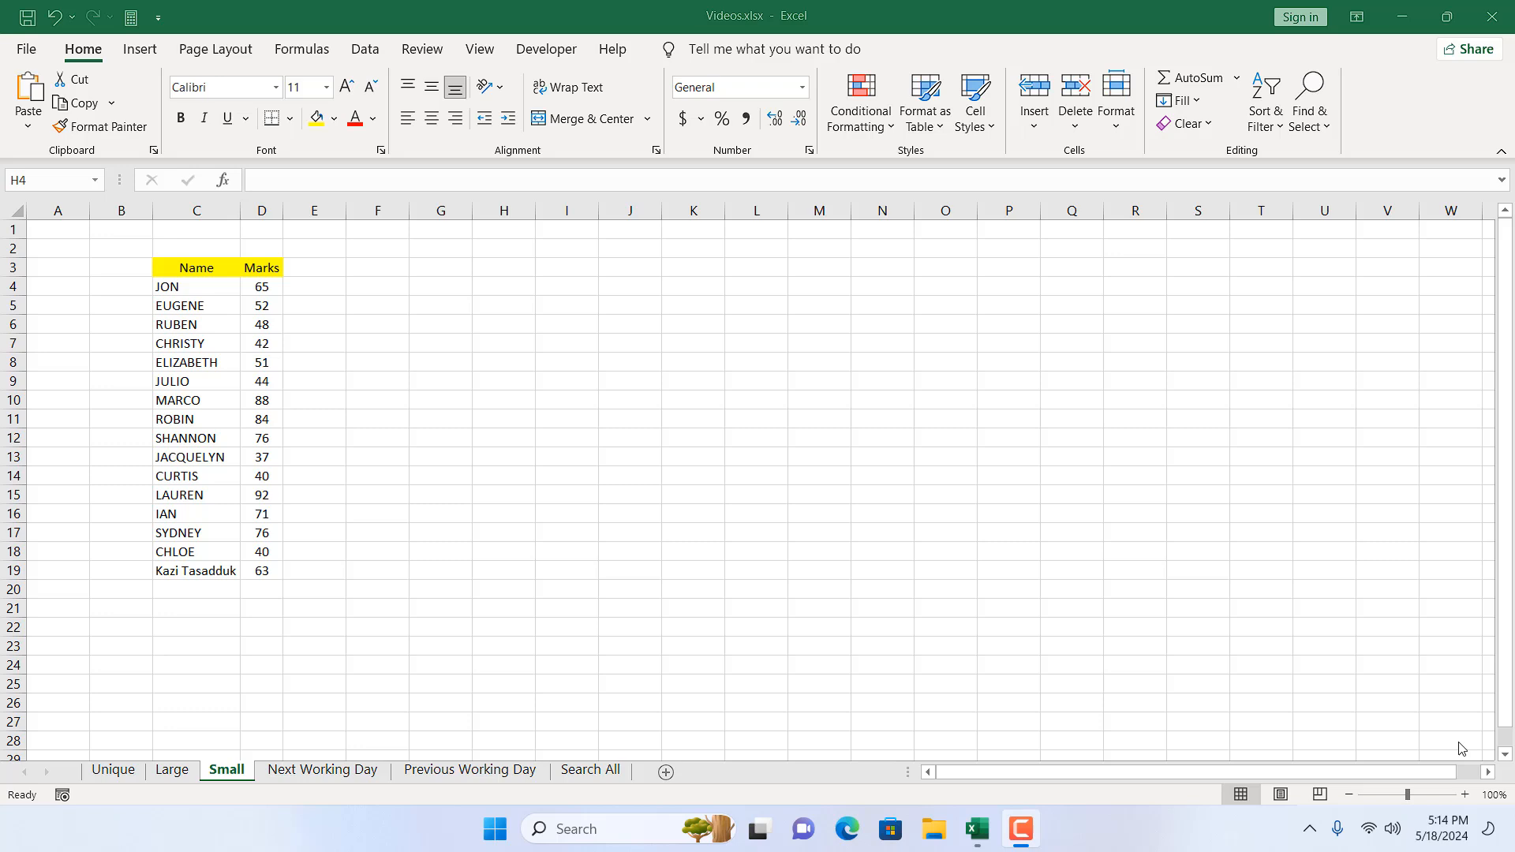
mouse_move(449, 322)
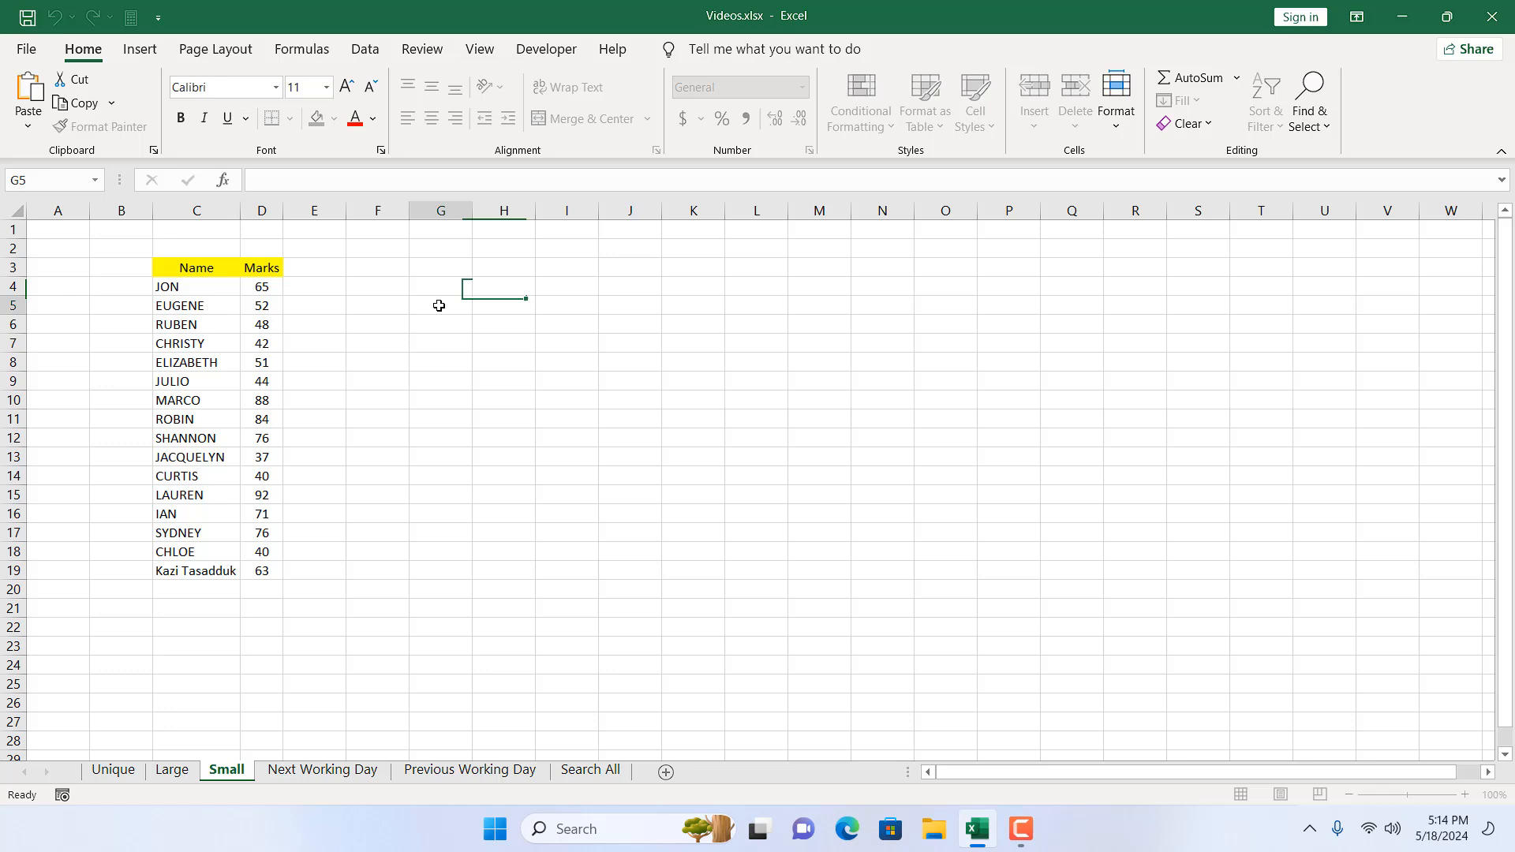
Enter =SMALL(D4:D19,1) in G5 to return the lowest mark, 37.
text(=sma)
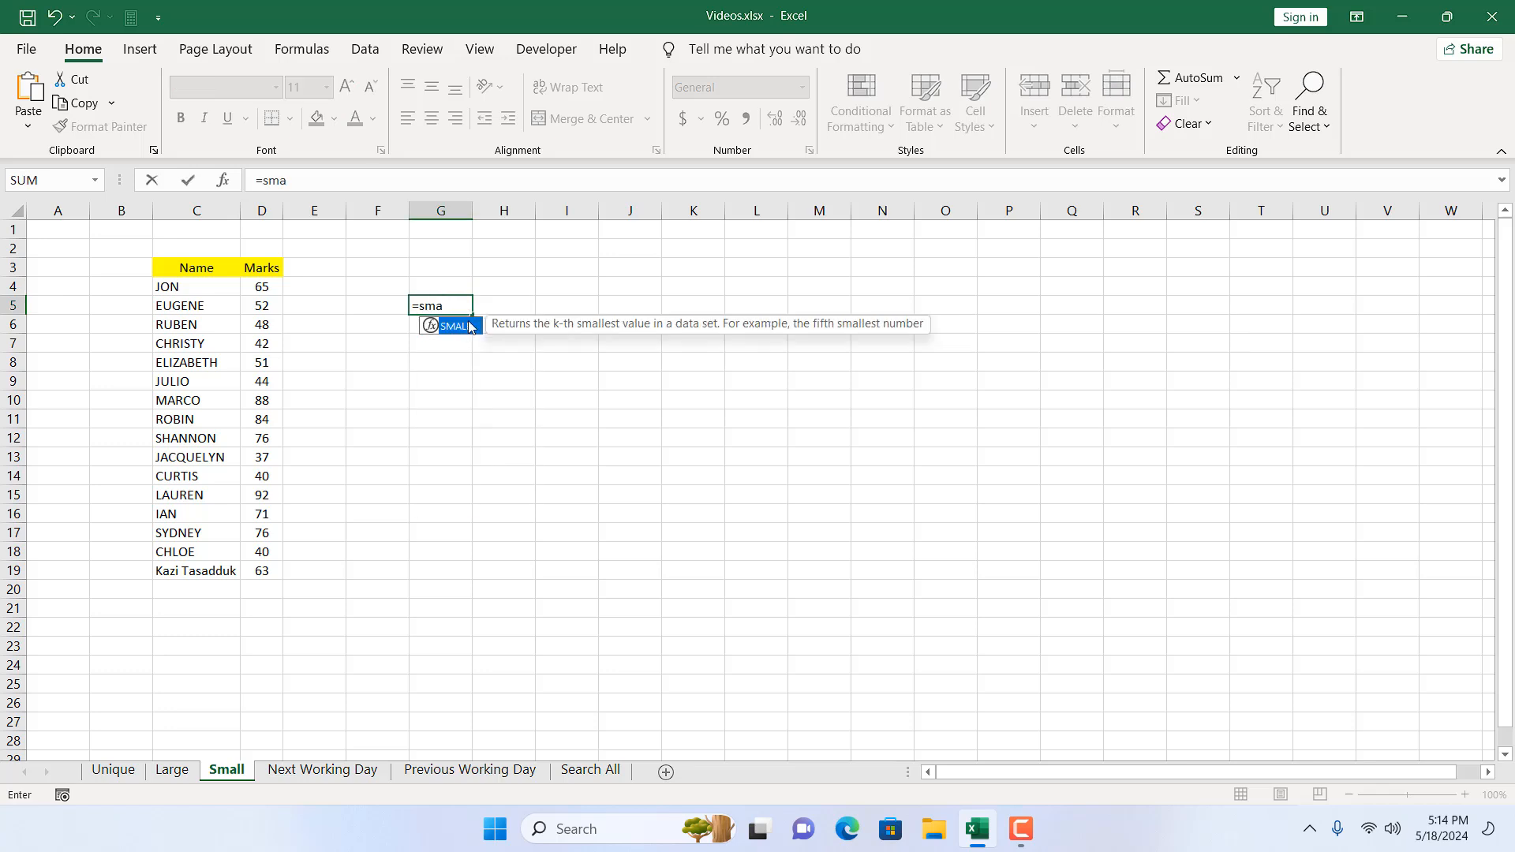
mouse_move(639, 337)
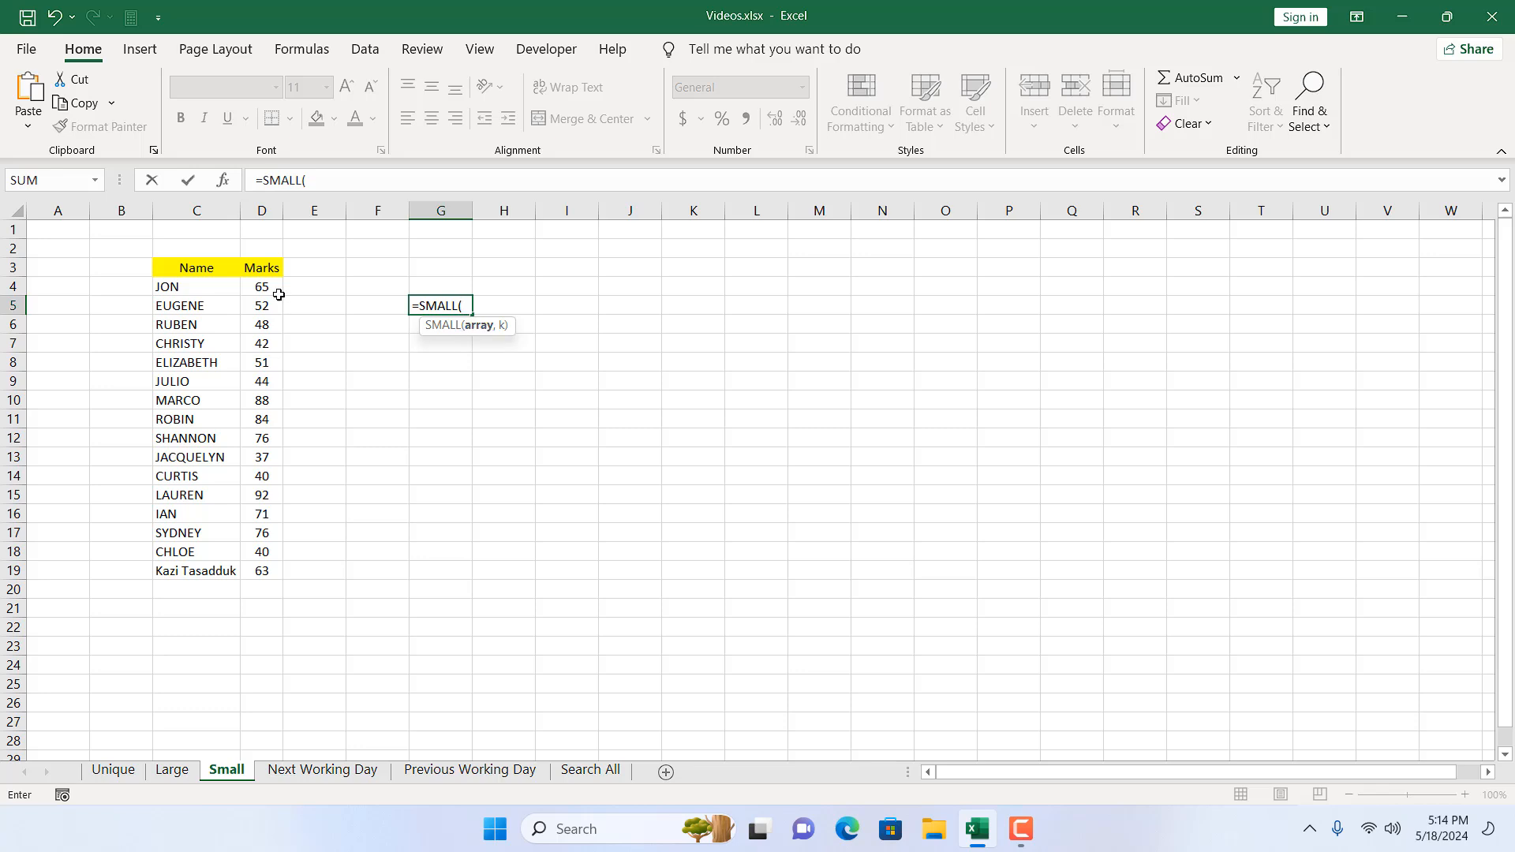
drag(260, 285, 260, 571)
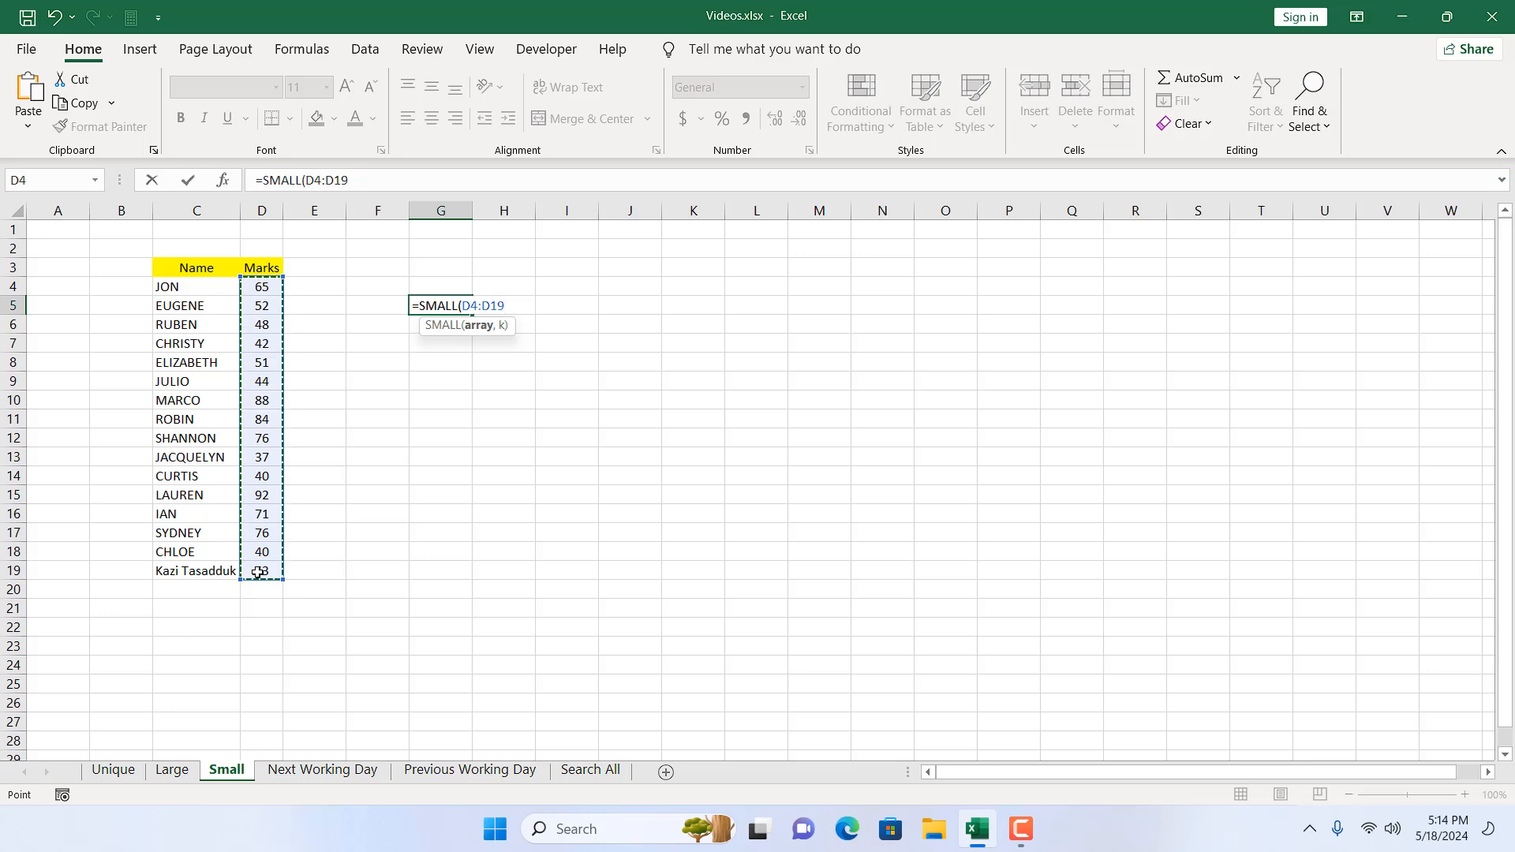
text(,)
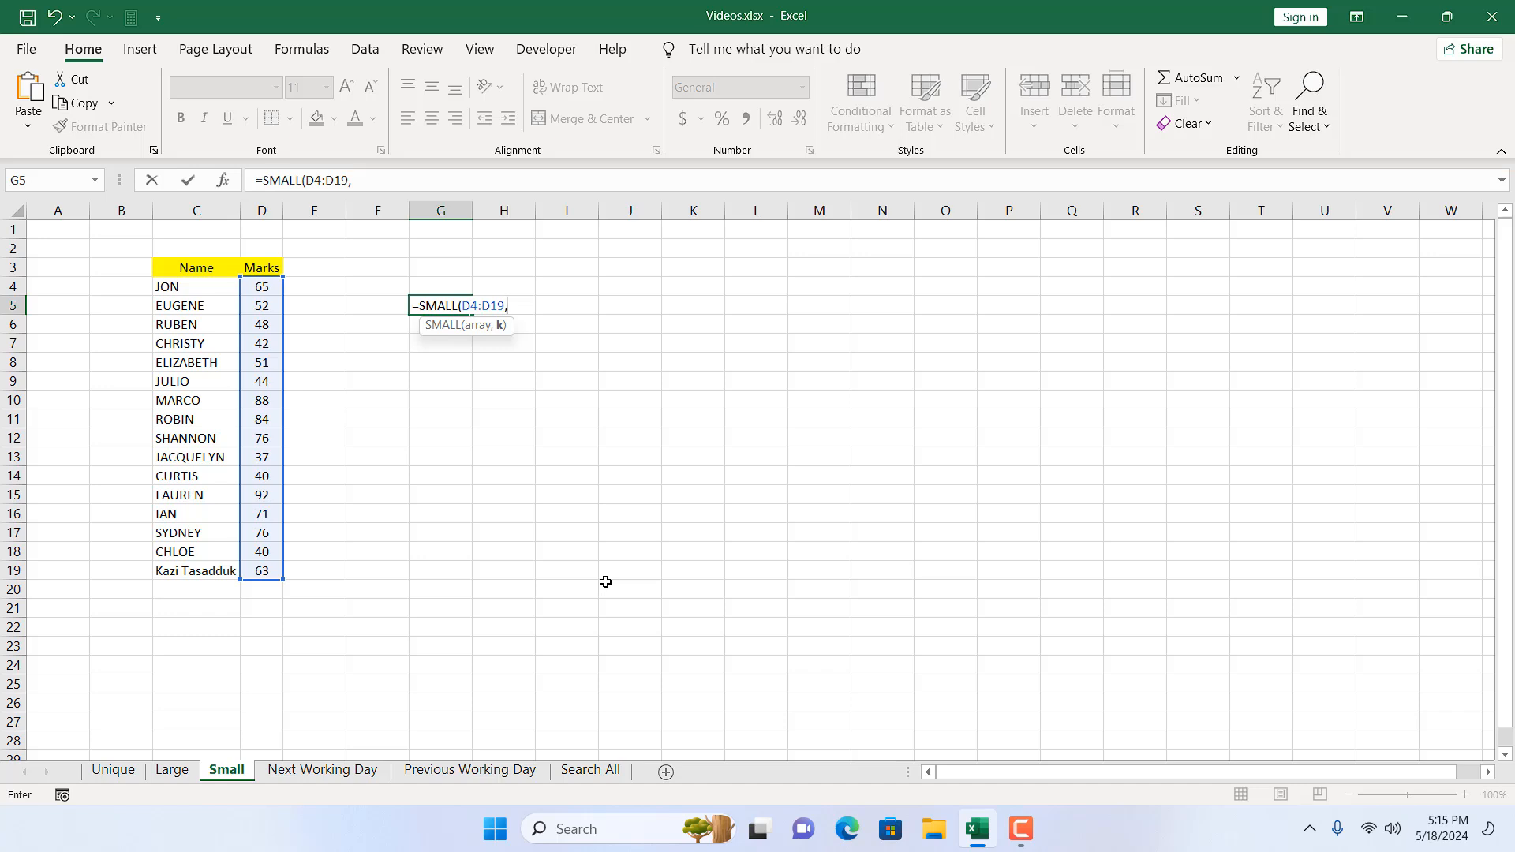
text(1))
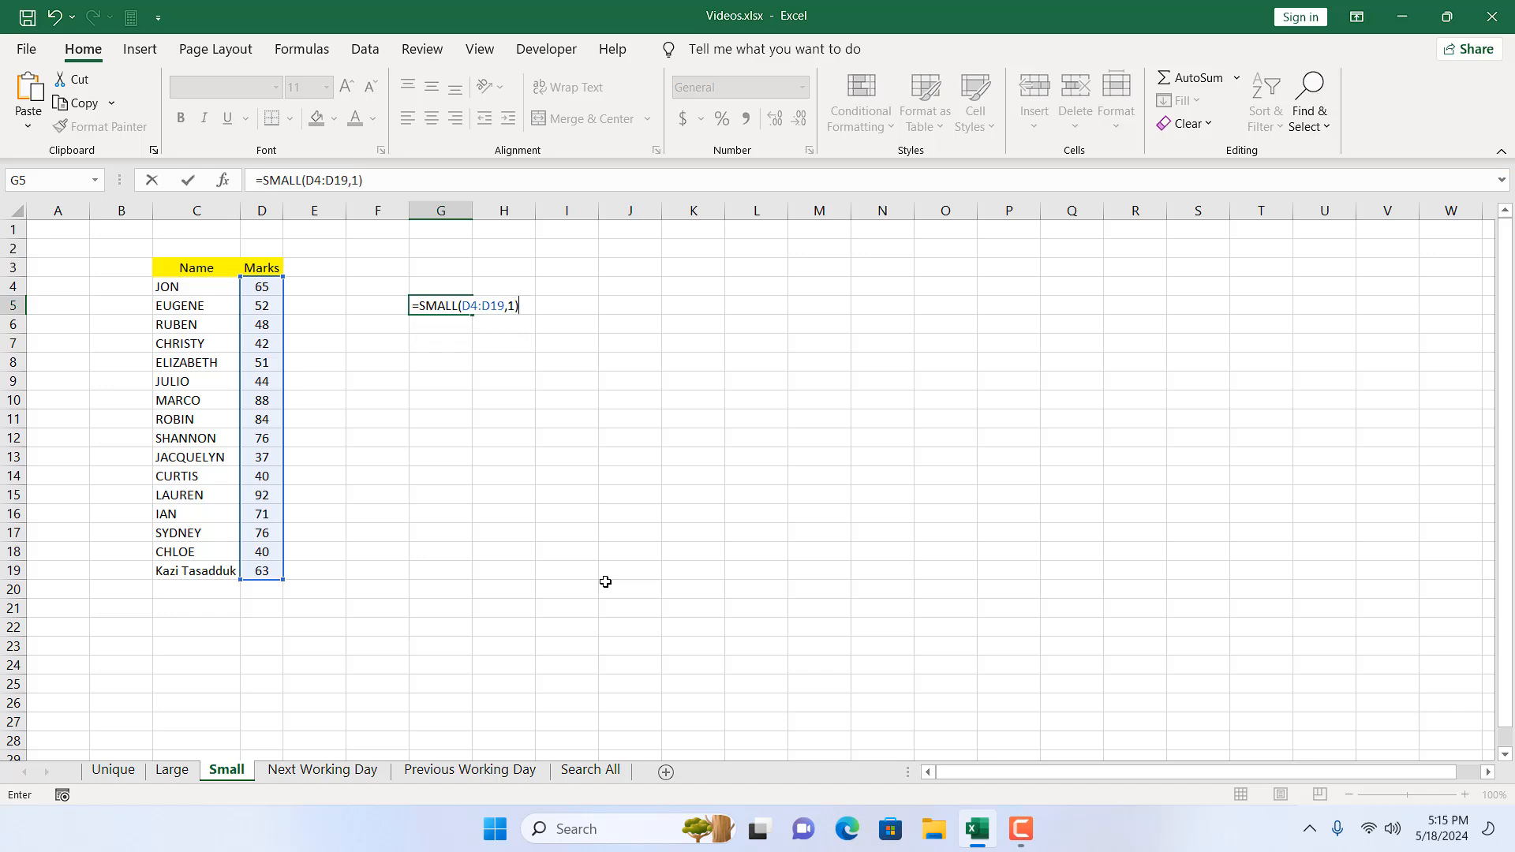
key(Enter)
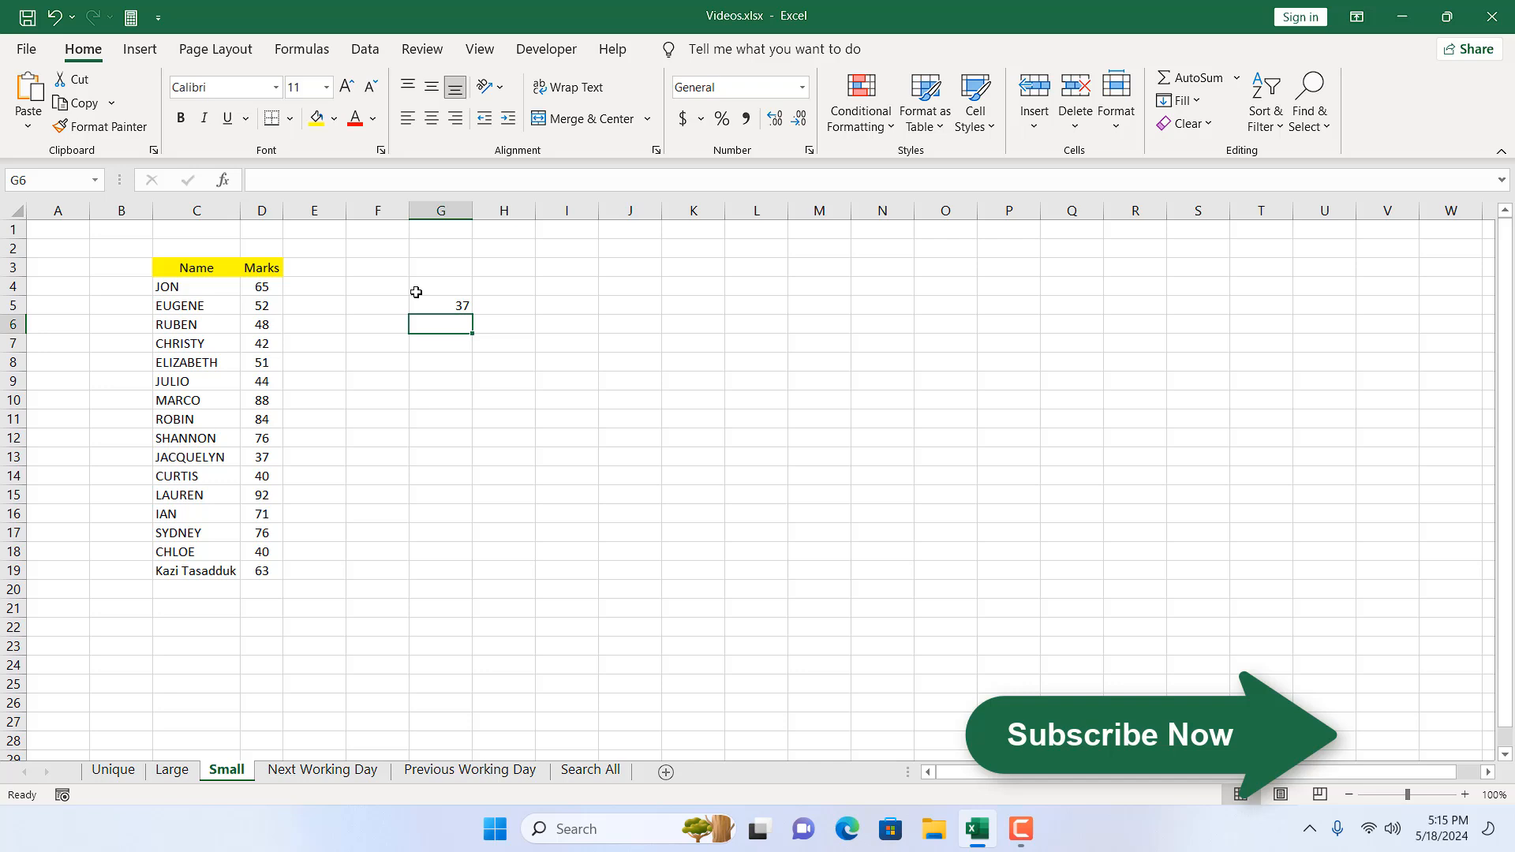
click(440, 305)
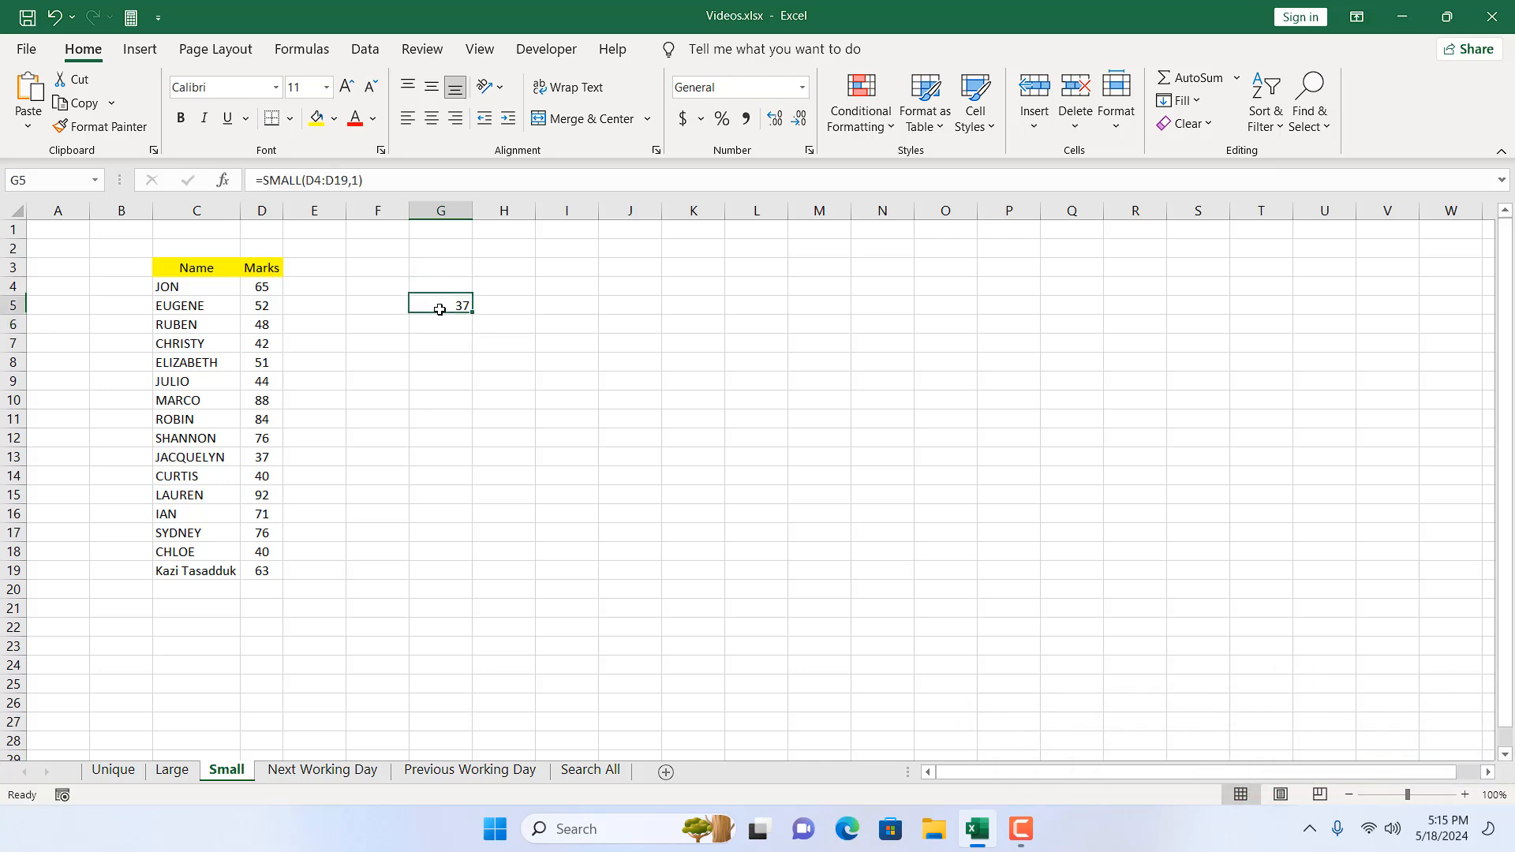
click(196, 458)
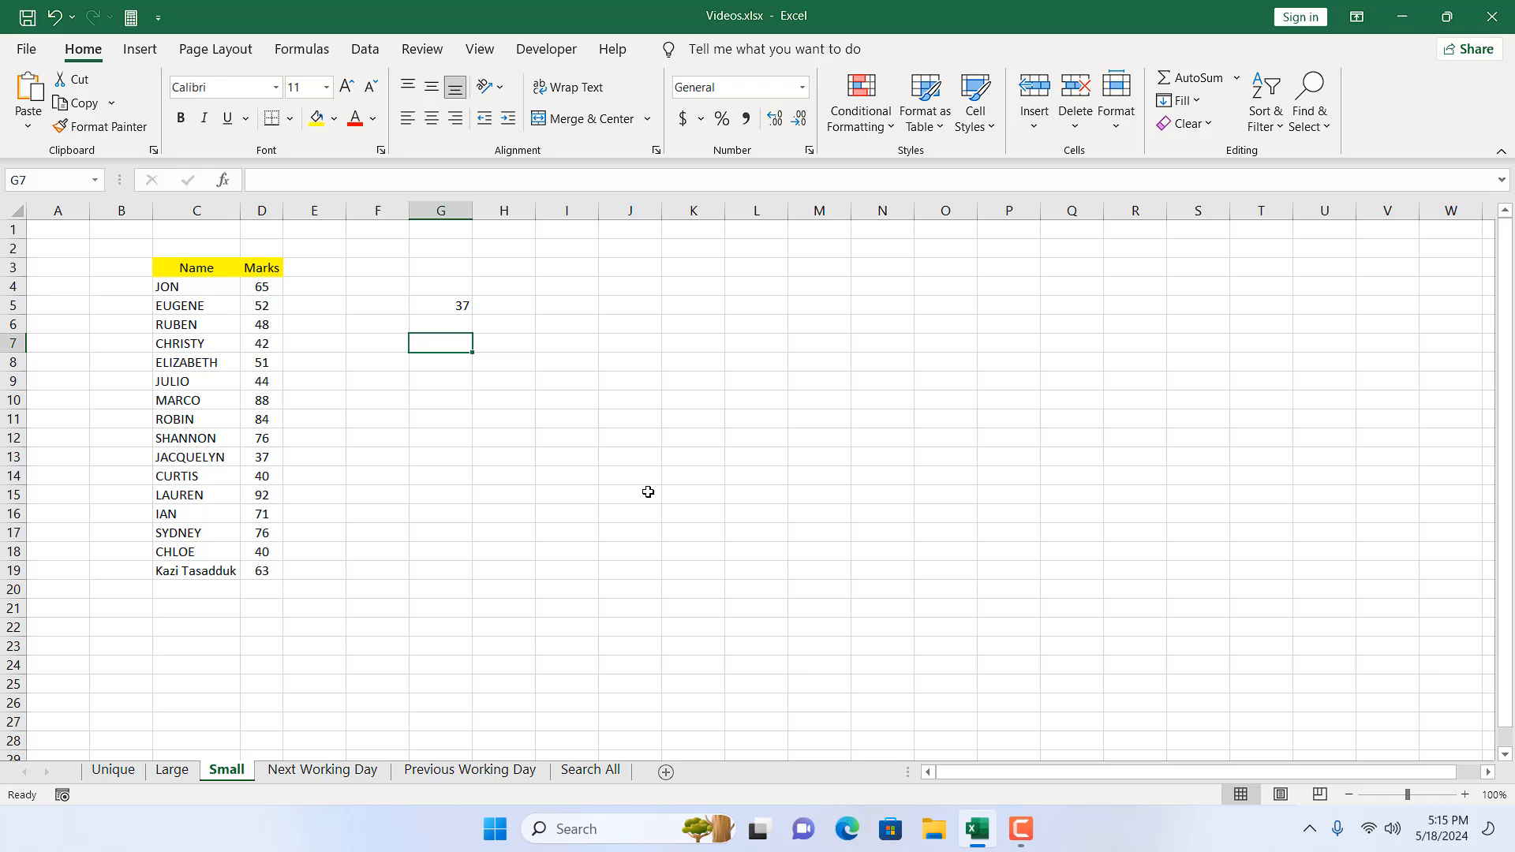
Enter =SMALL(D4:D19,3) in G7 to return the third-lowest mark, 40.
text(=)
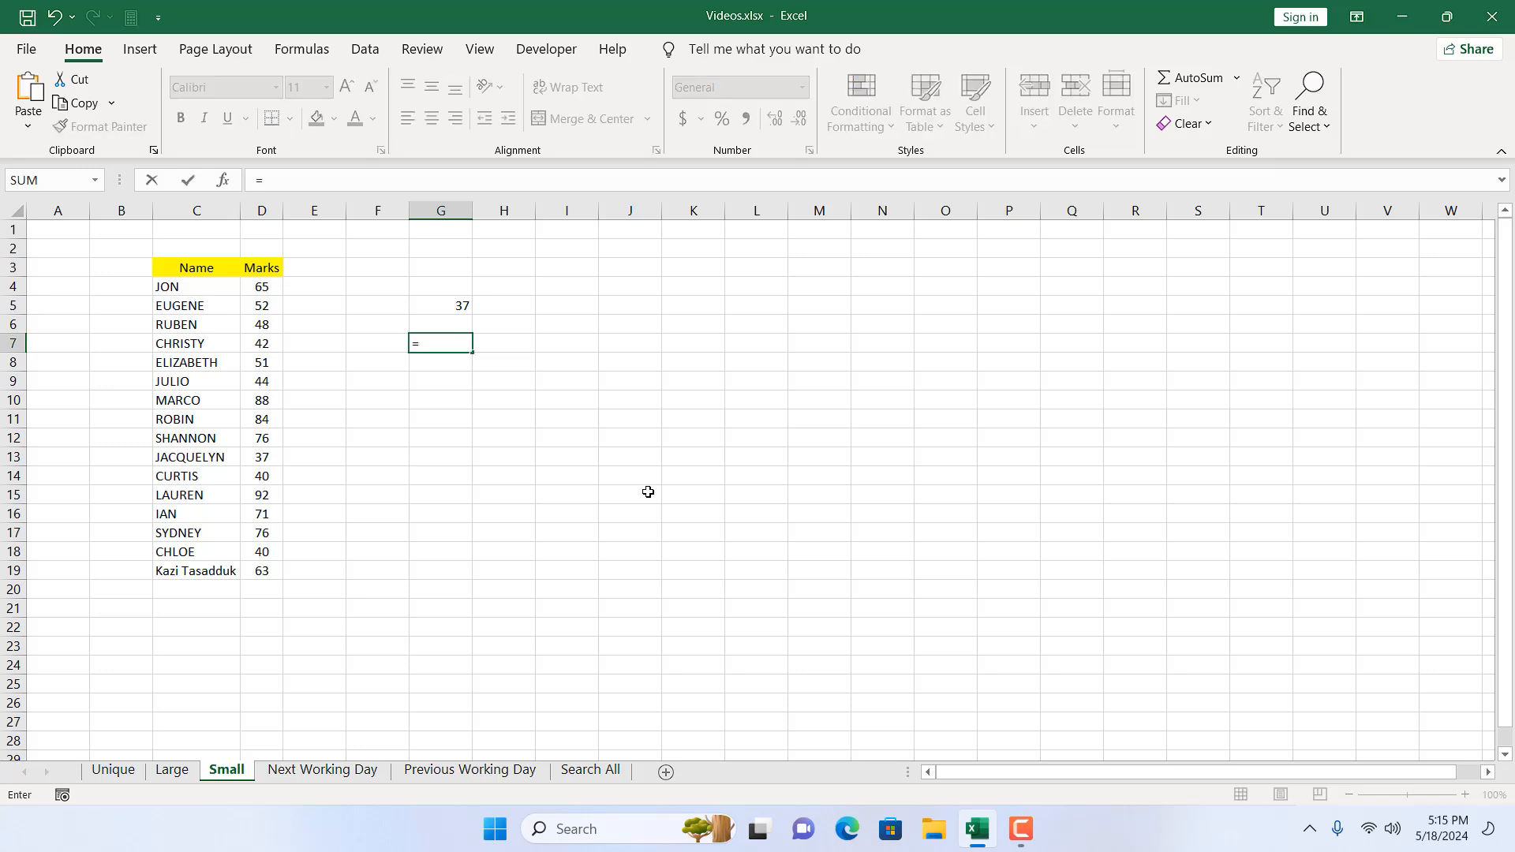
text(sm)
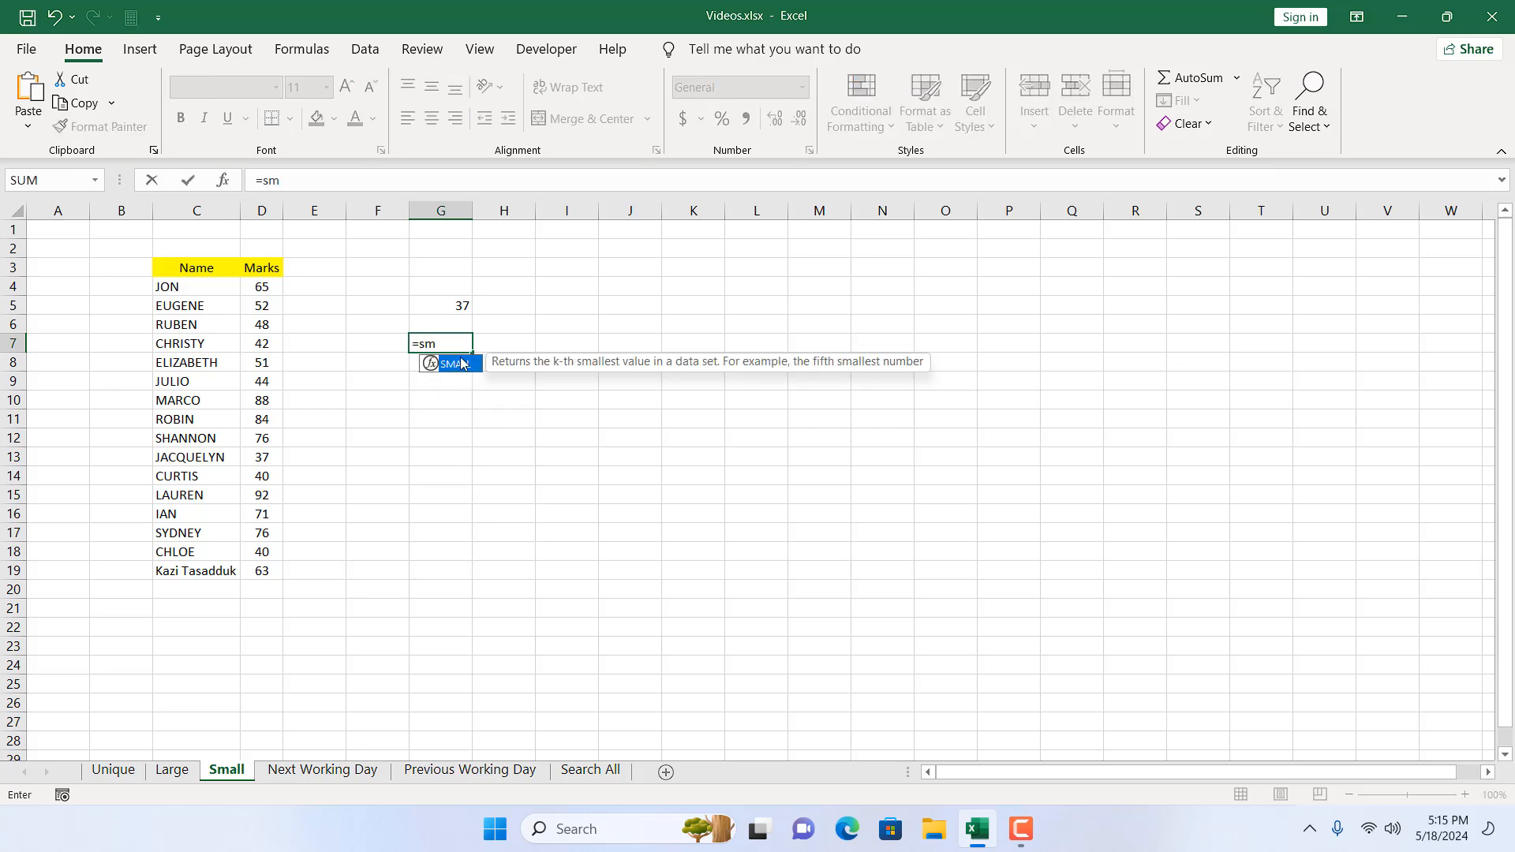
drag(261, 286, 261, 570)
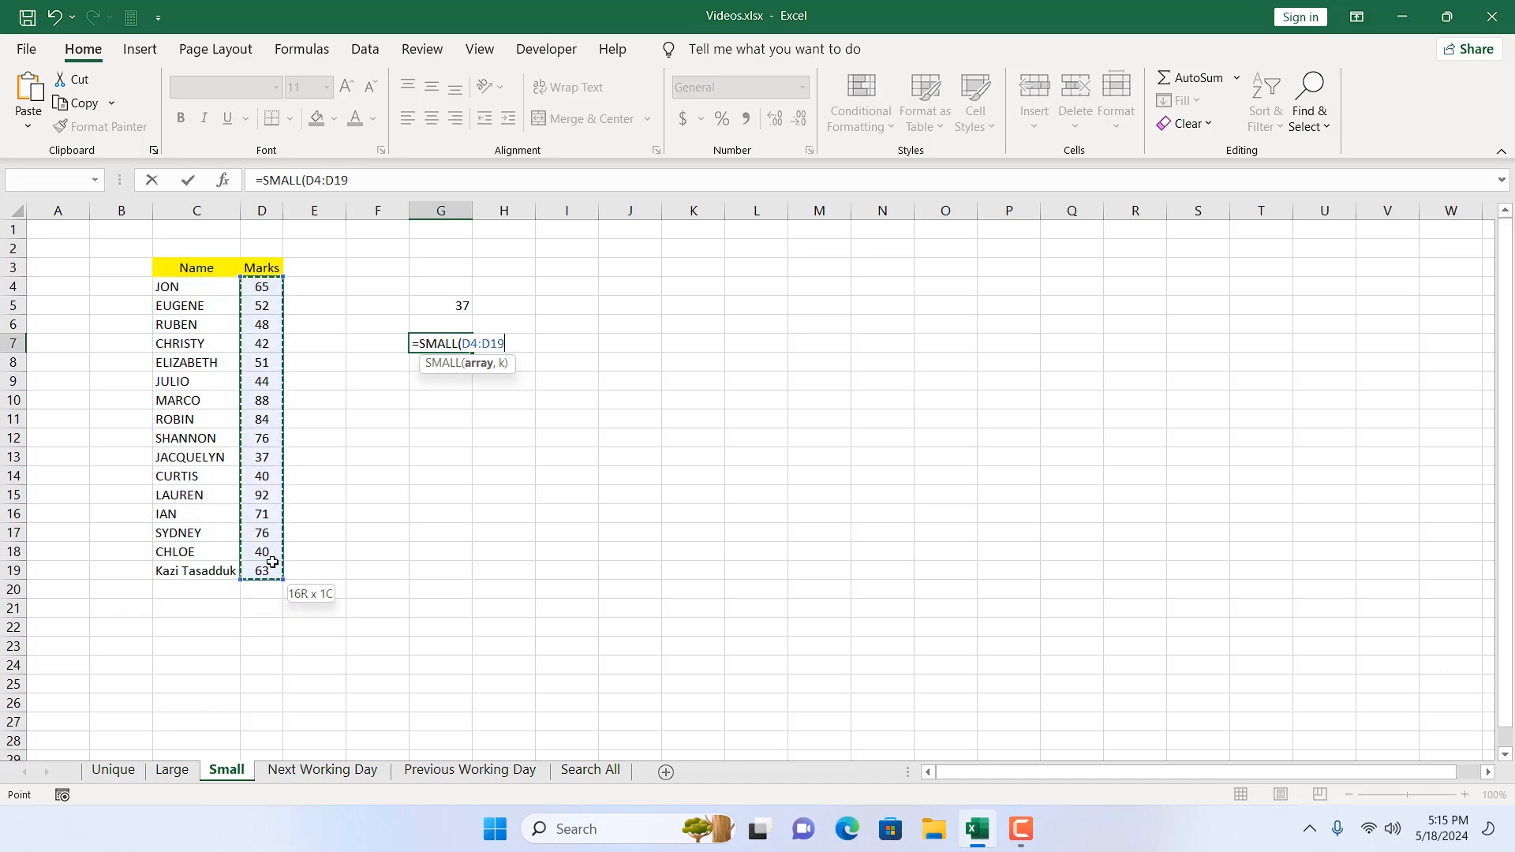
text(,)
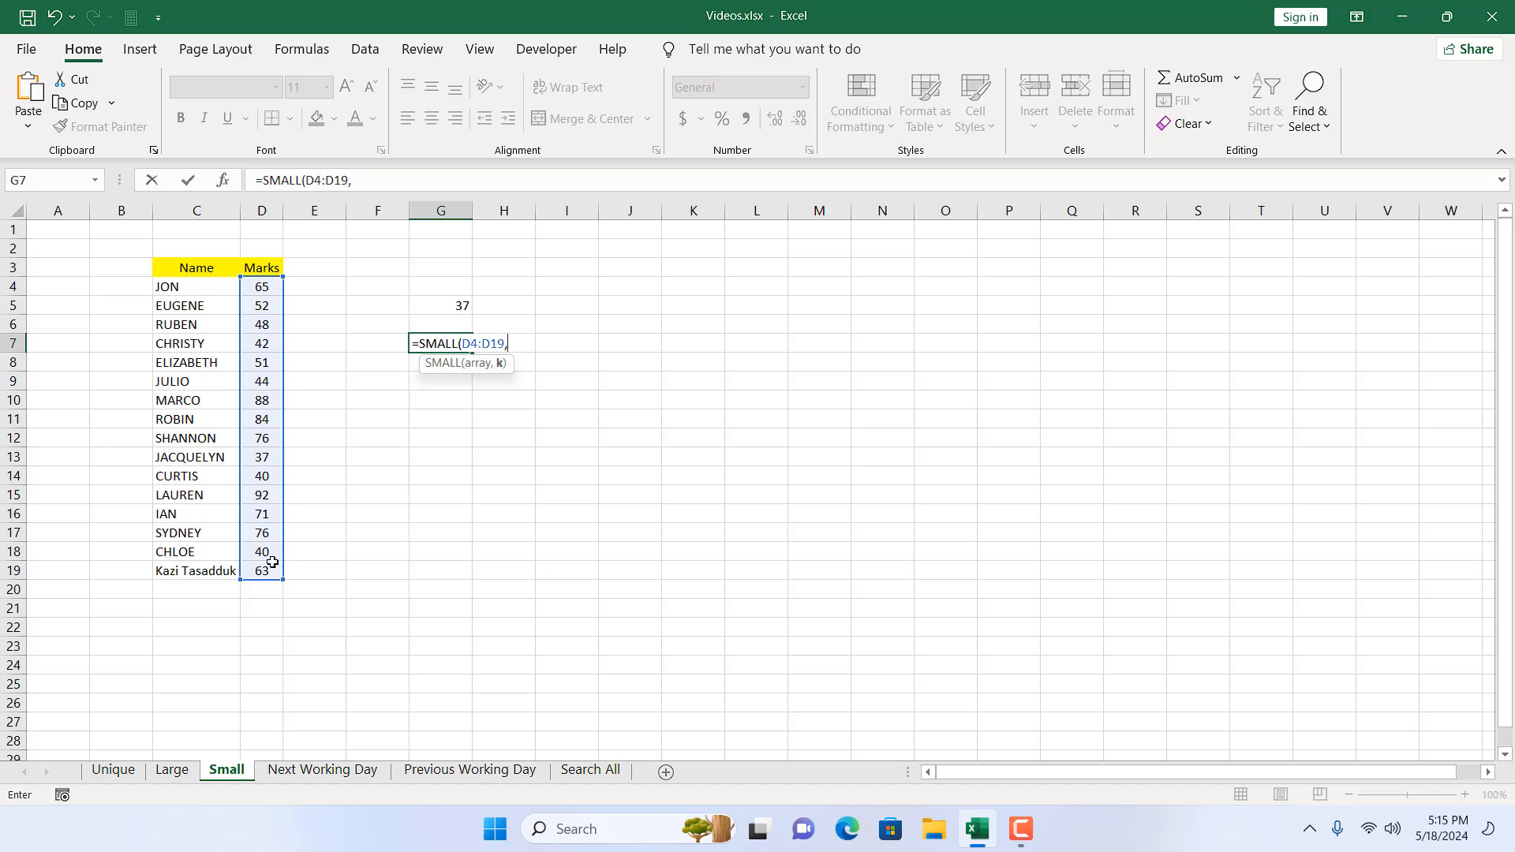
text(3))
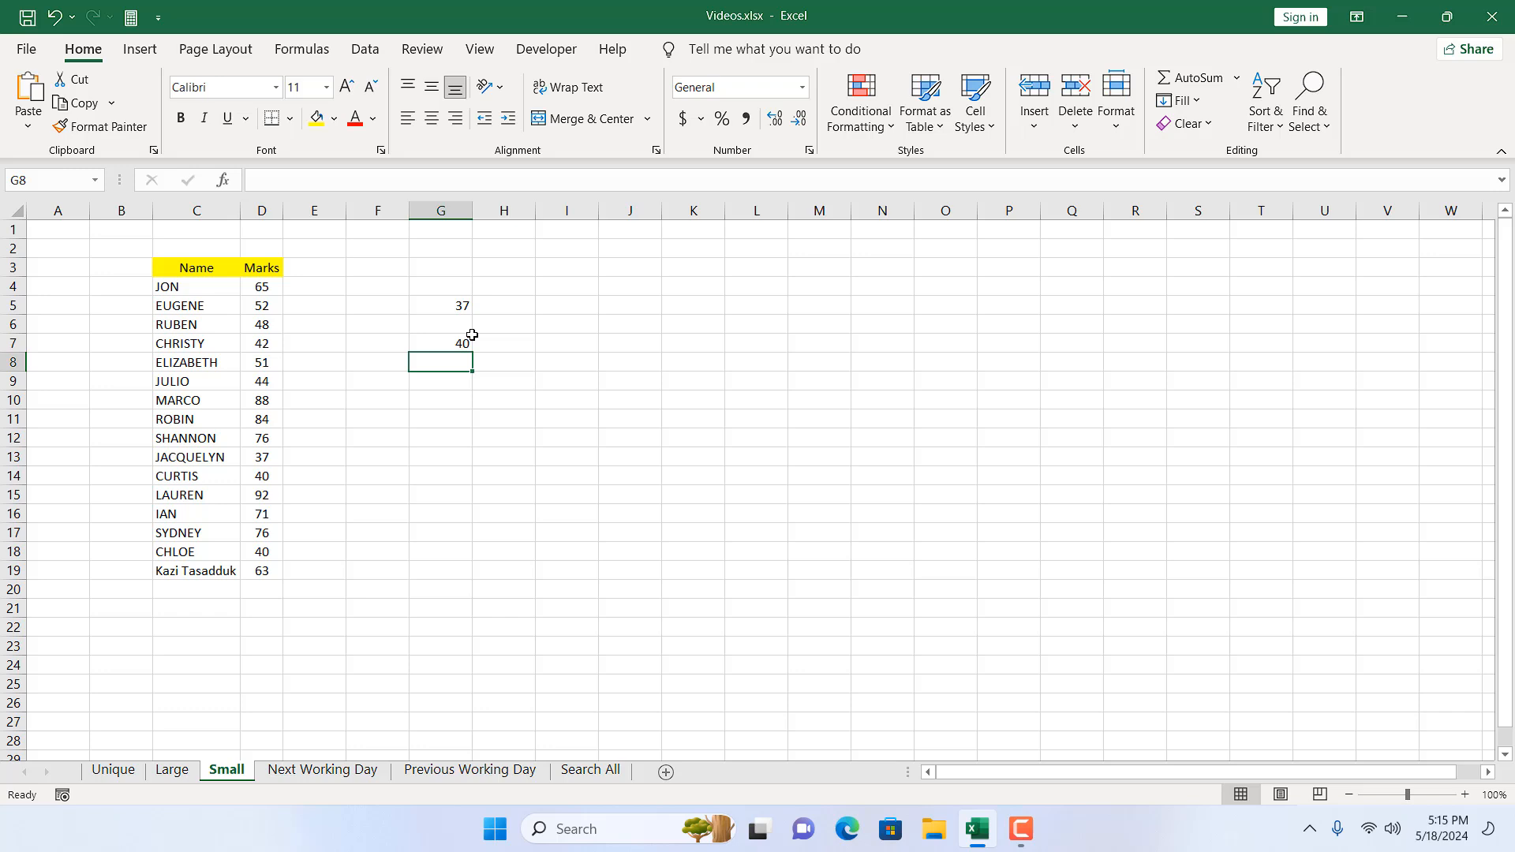
click(440, 342)
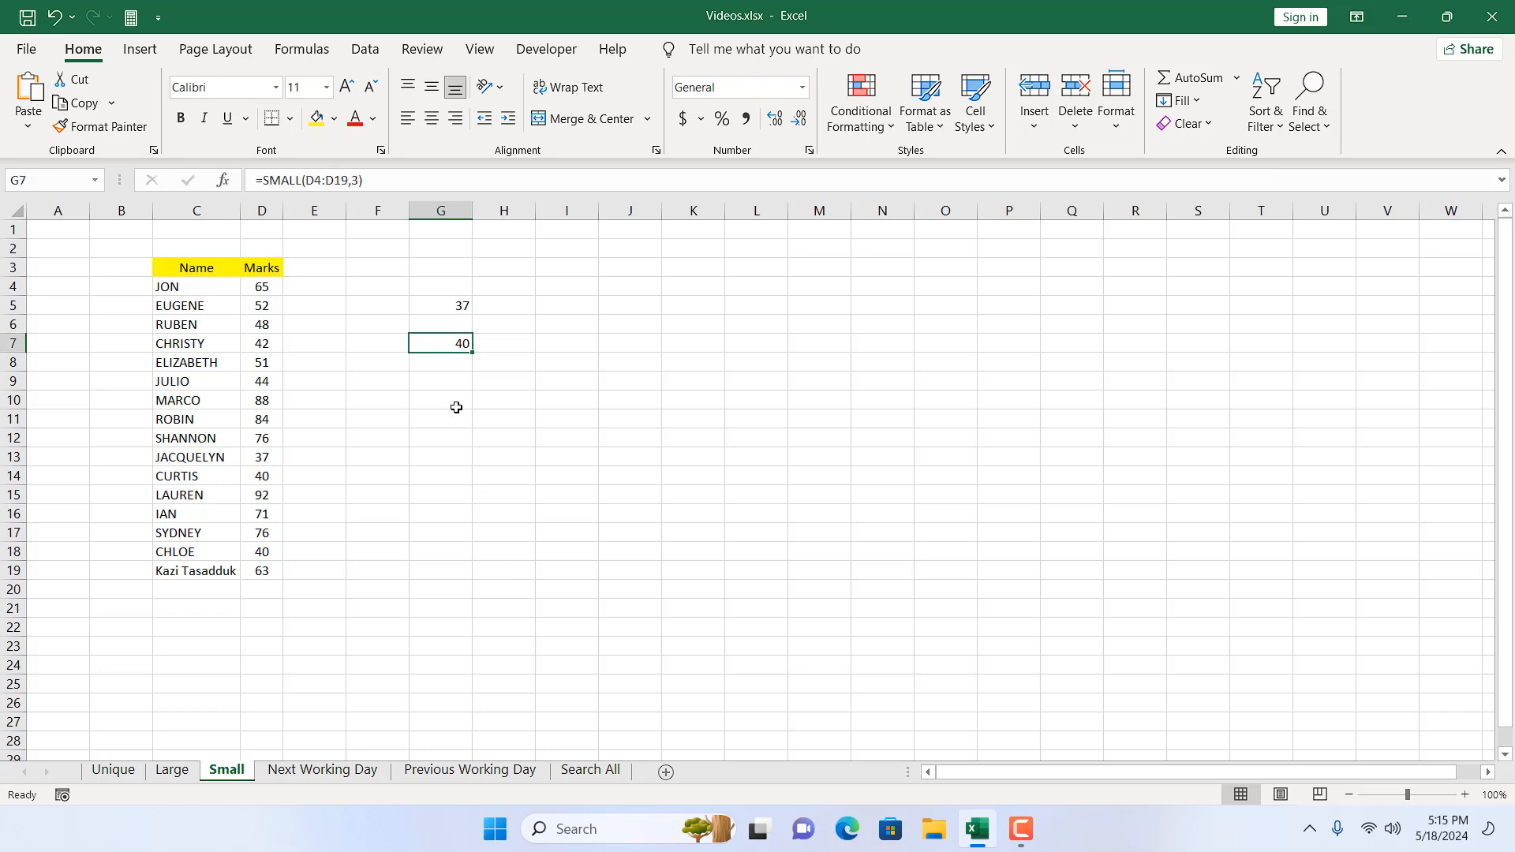
click(441, 399)
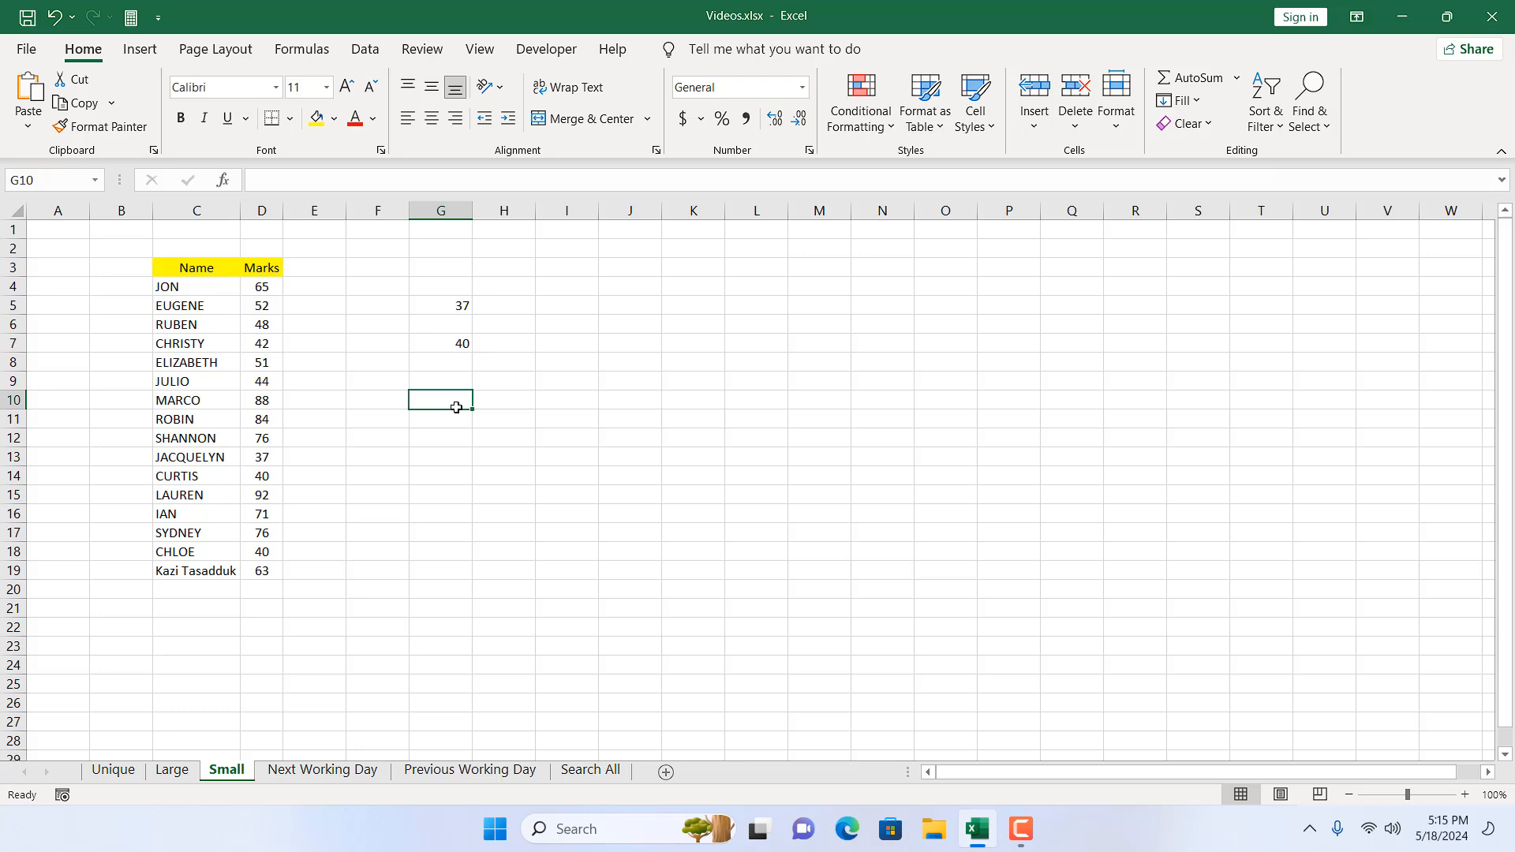
Enter =SMALL(D4:D19,5) in G10 to return the fifth-lowest mark, 44.
text(=)
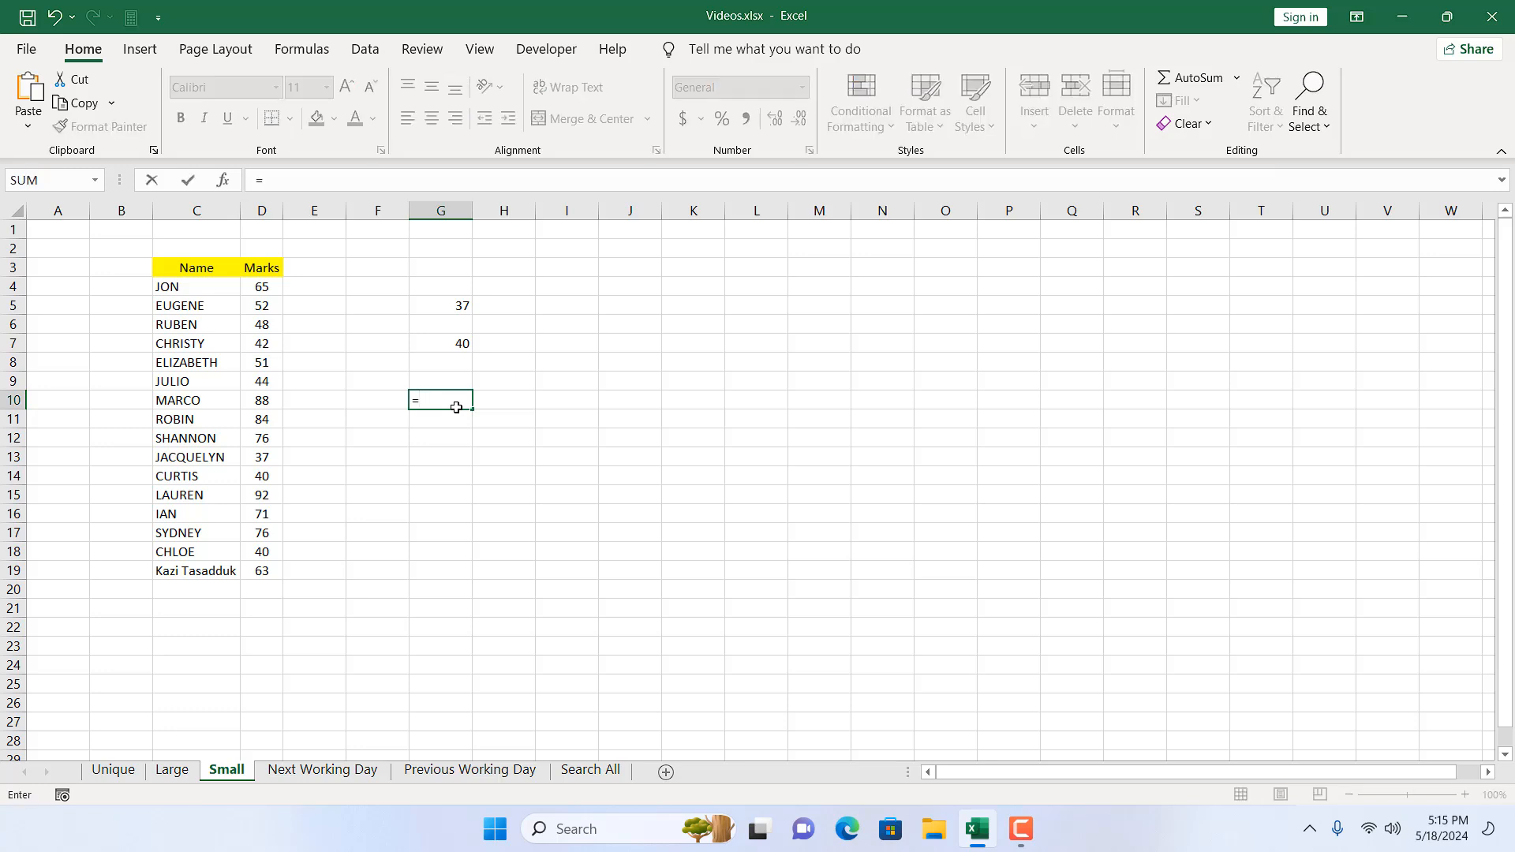
text(SMALL()
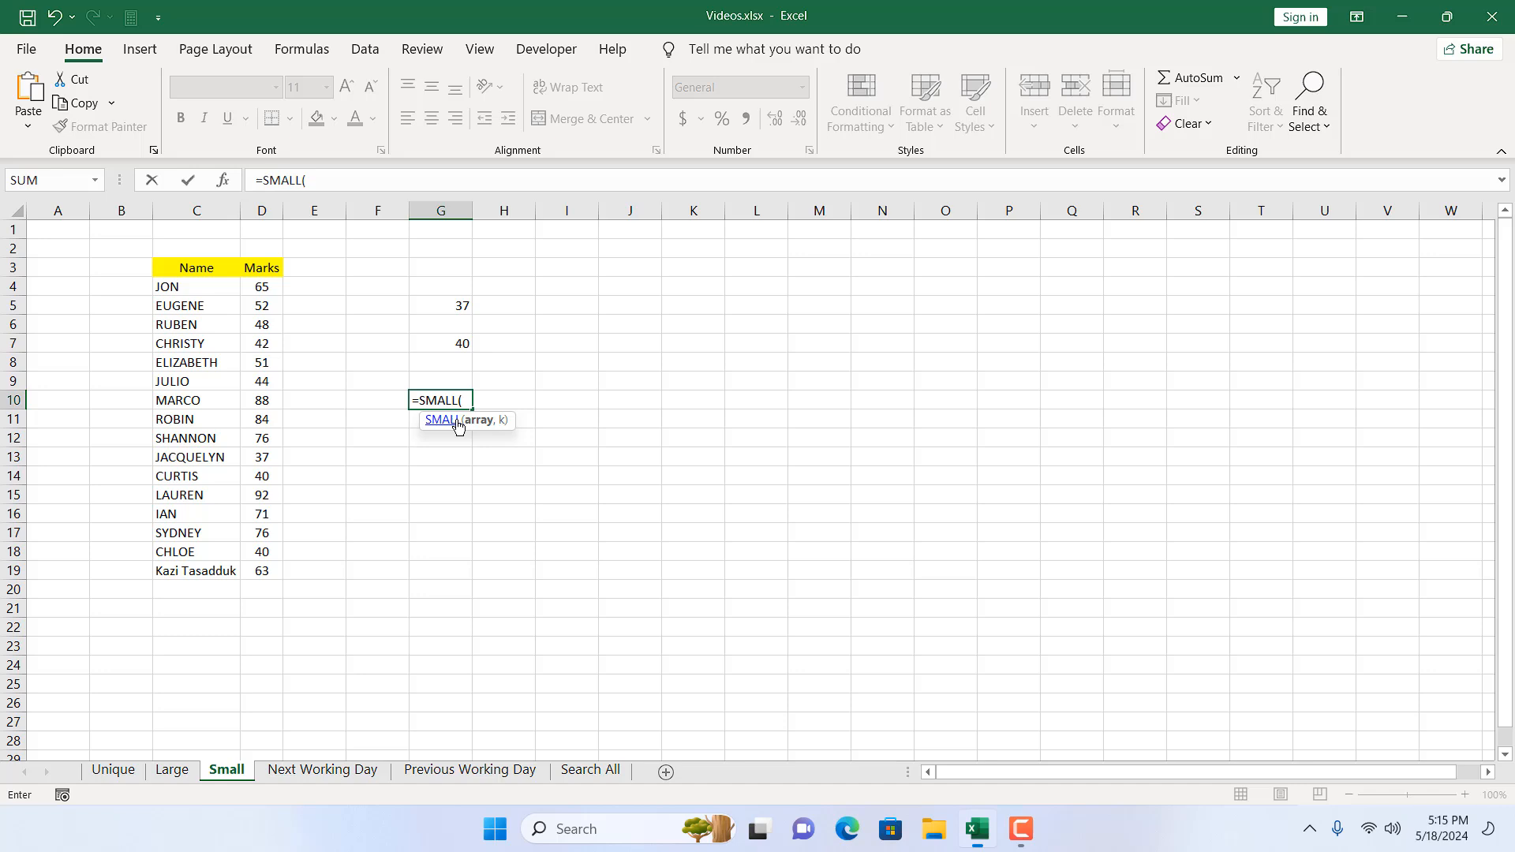
drag(261, 286, 260, 570)
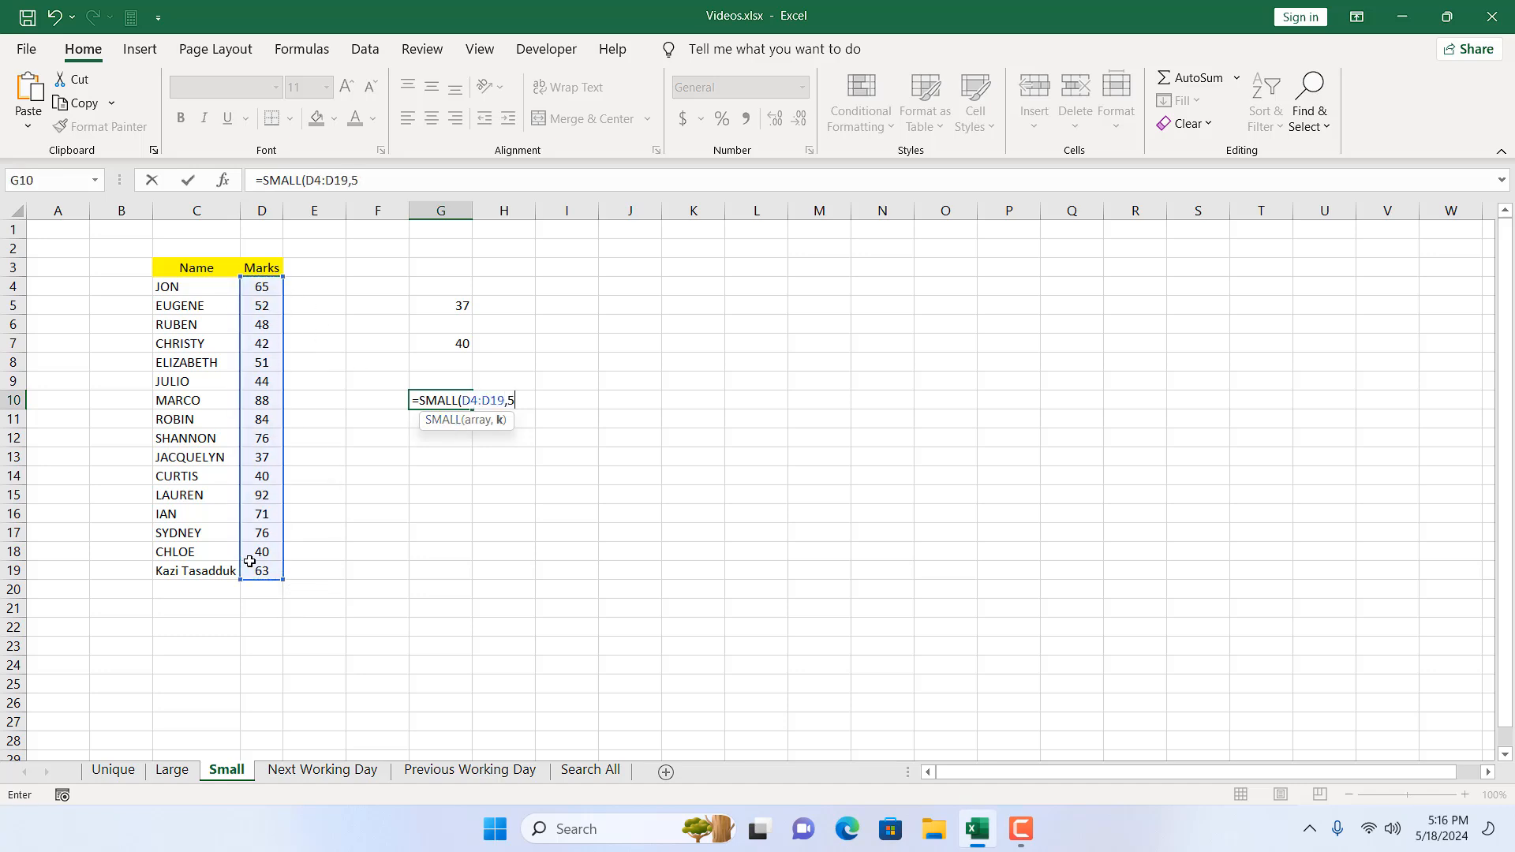
text())
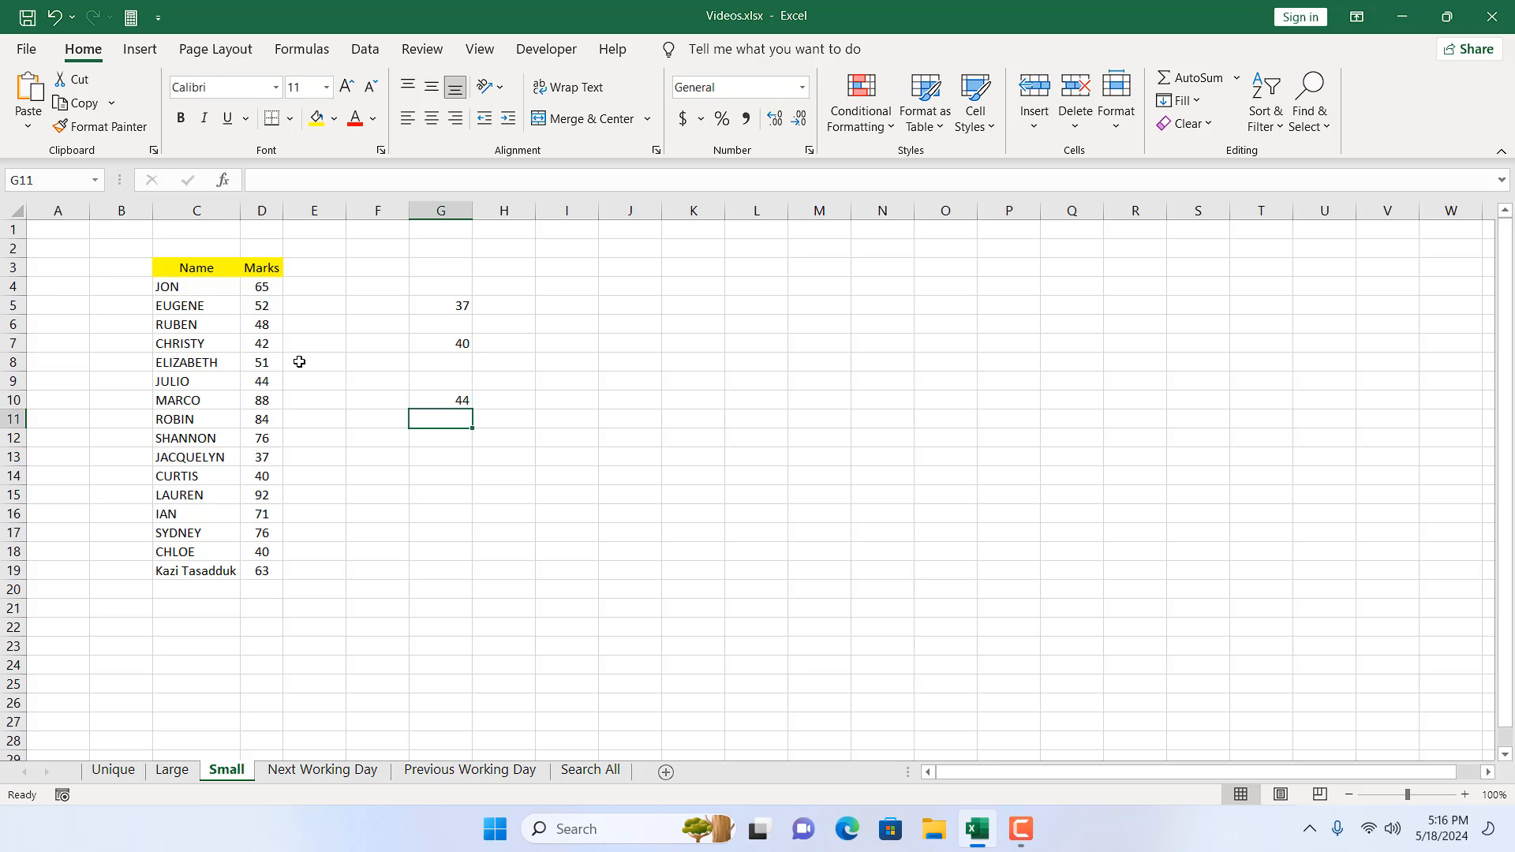
click(260, 381)
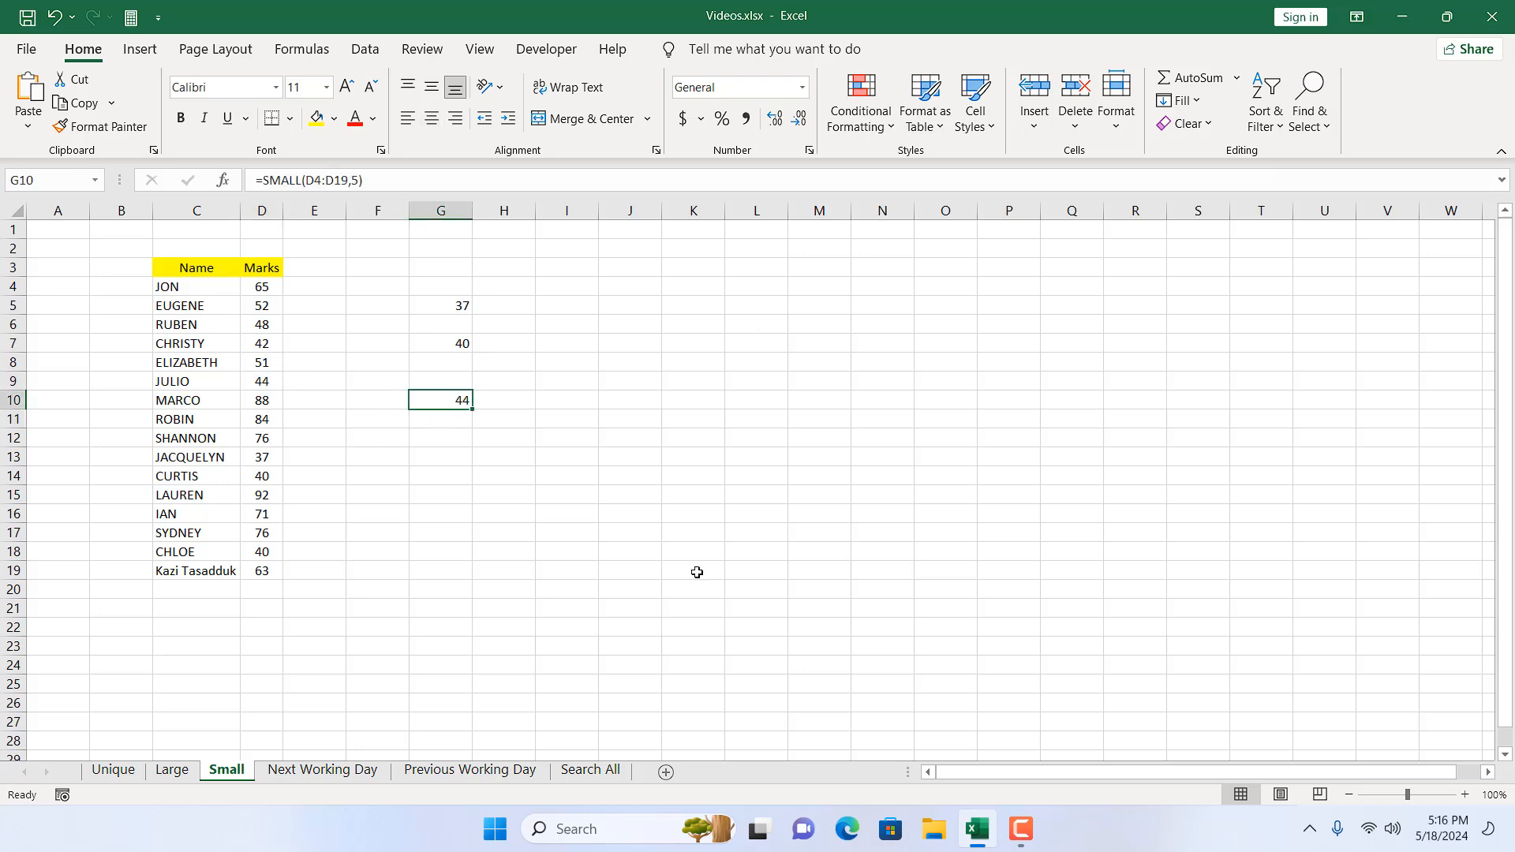
mouse_move(406, 669)
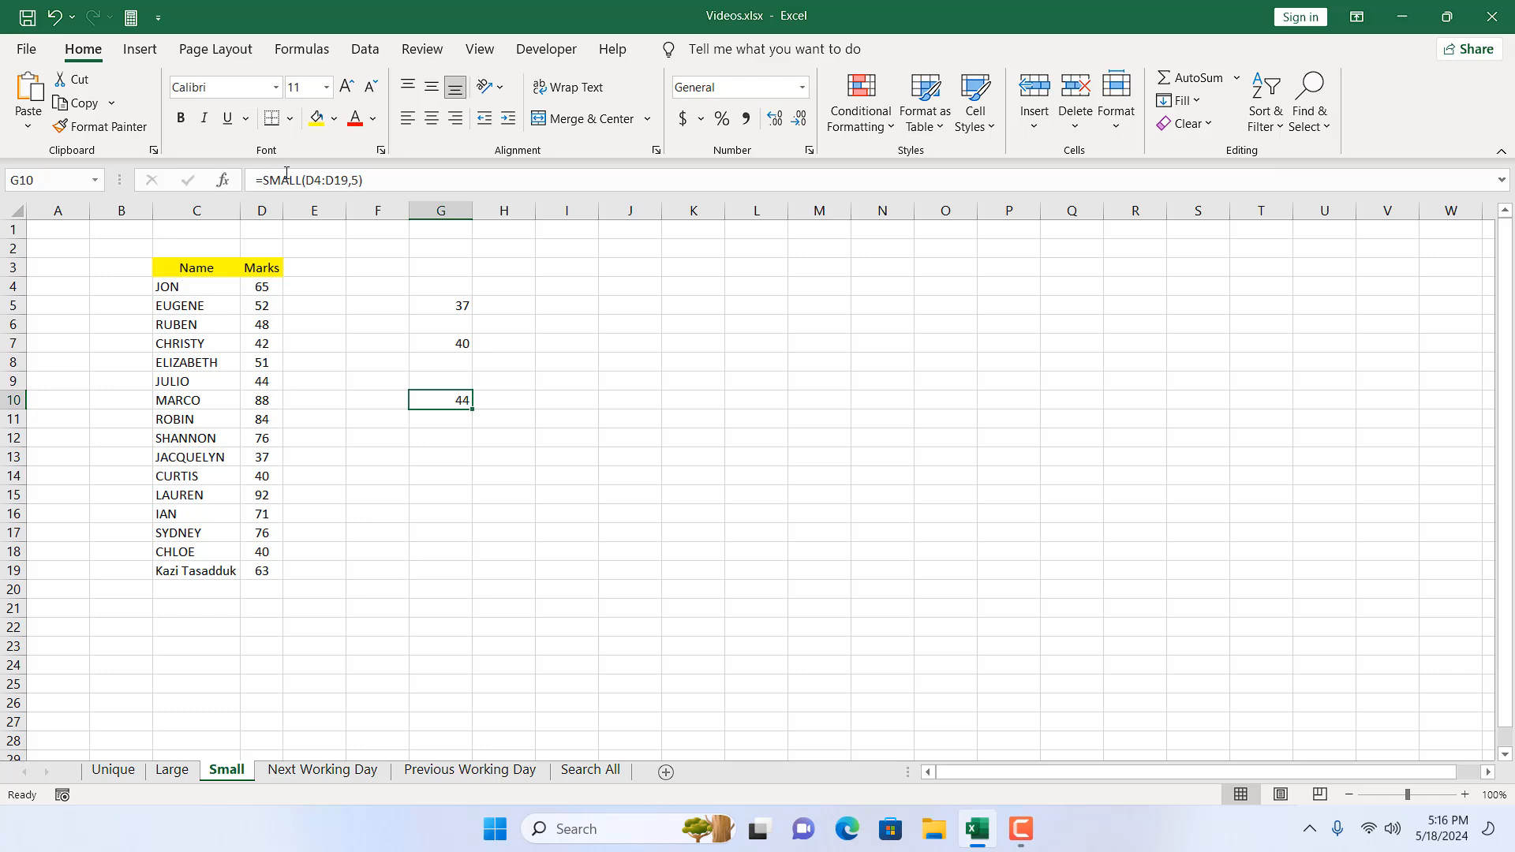
mouse_move(502, 510)
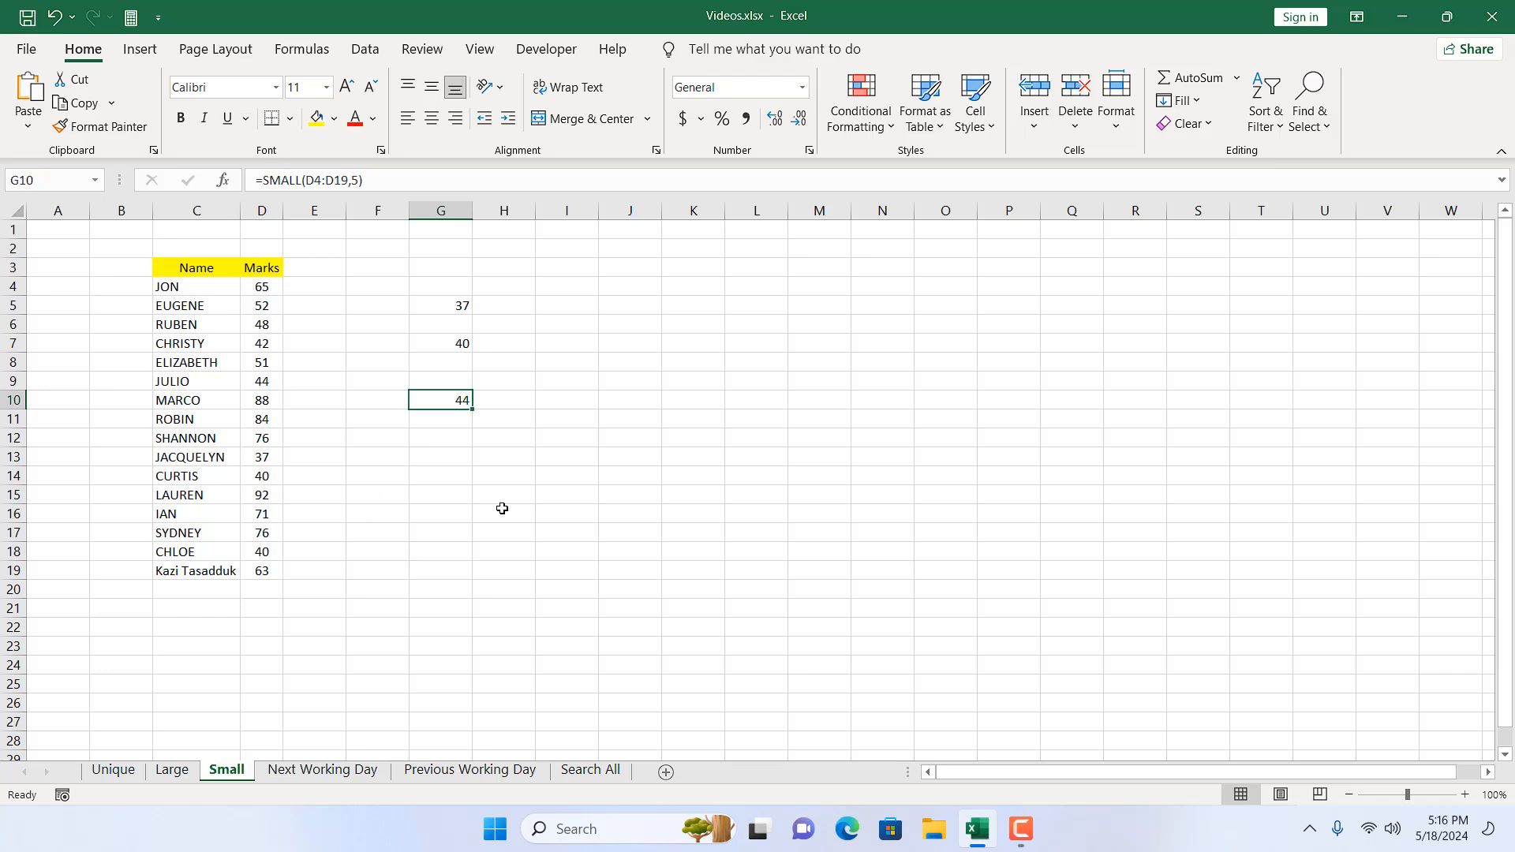